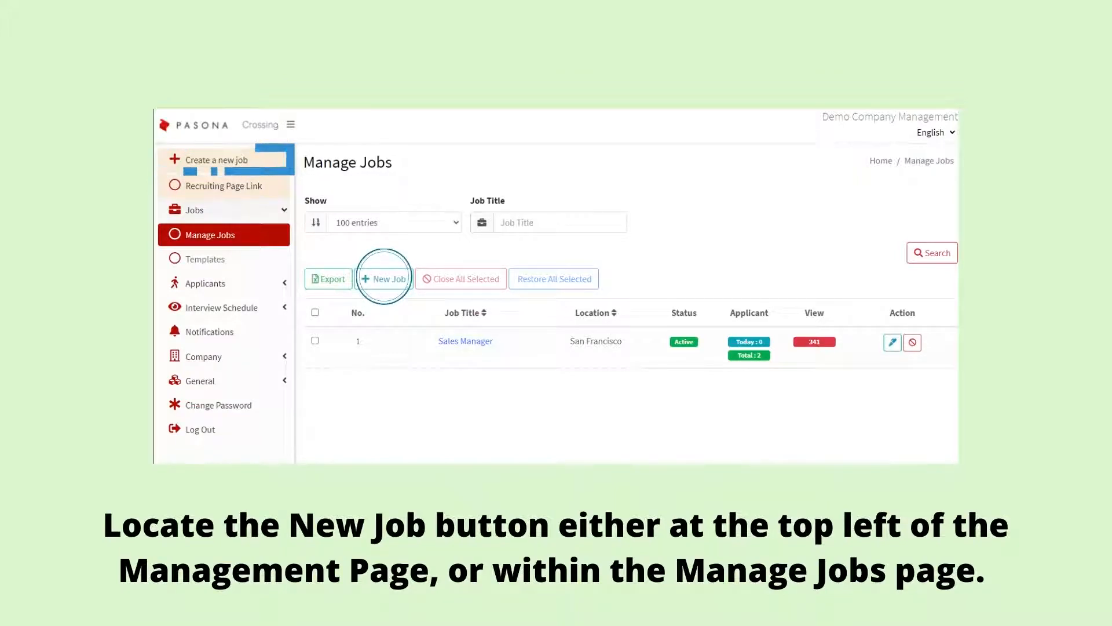
Start a new job listing from the Manage Jobs page
{"action": "left_click", "coordinate": [383, 278]}
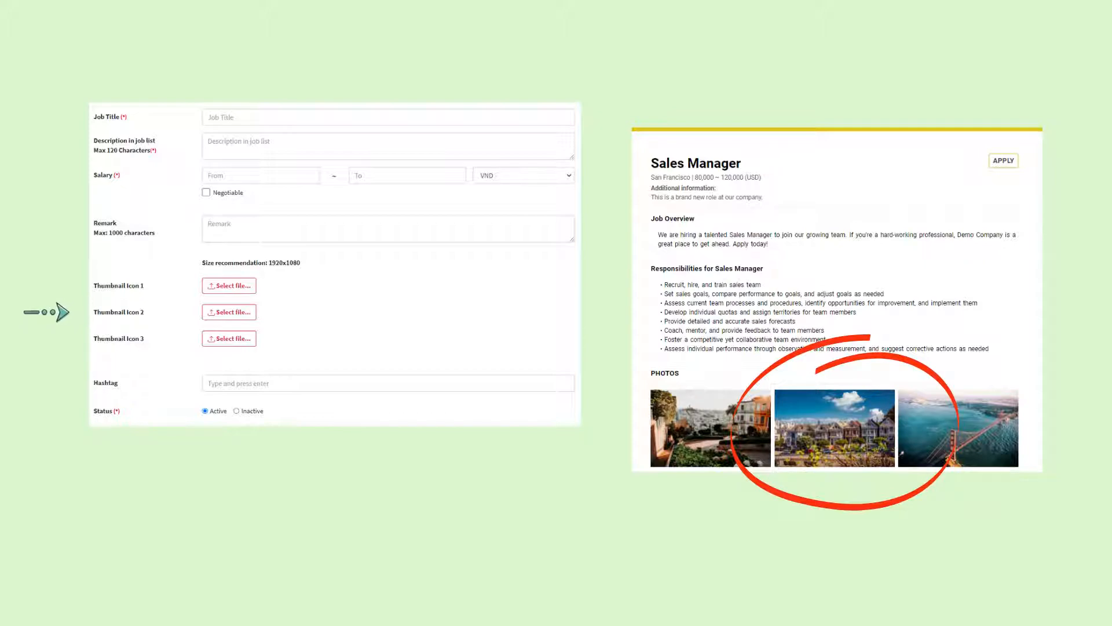
Tag the listing with the hashtag 'sales', keeping its status Active
{"action": "type", "text": "sales"}
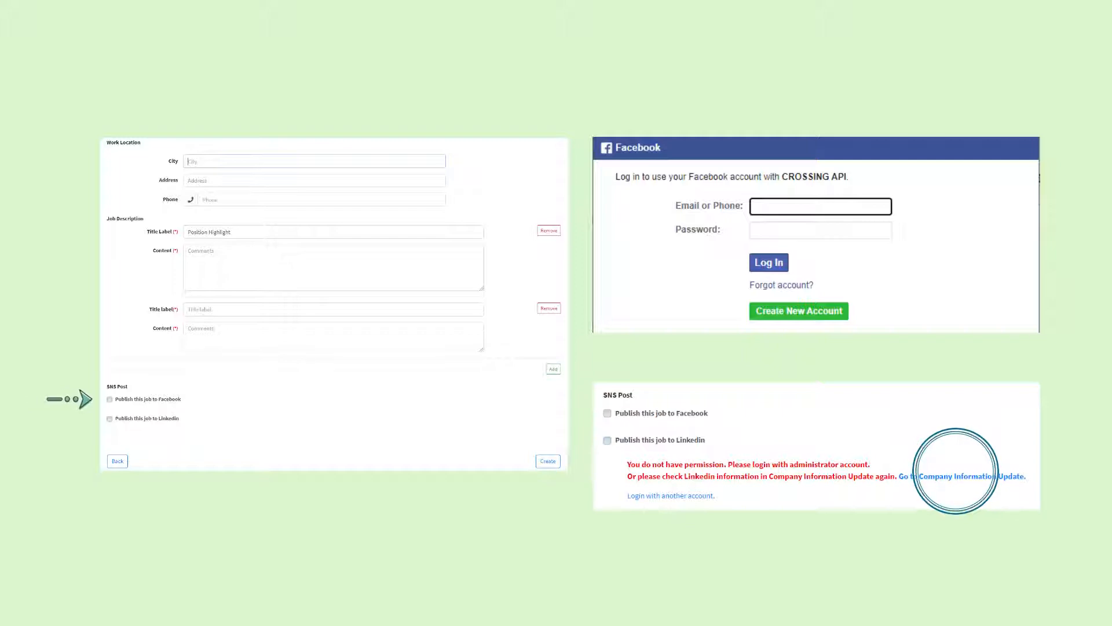
Follow the LinkedIn permission error to the Company Information Update page
{"action": "left_click", "coordinate": [961, 475]}
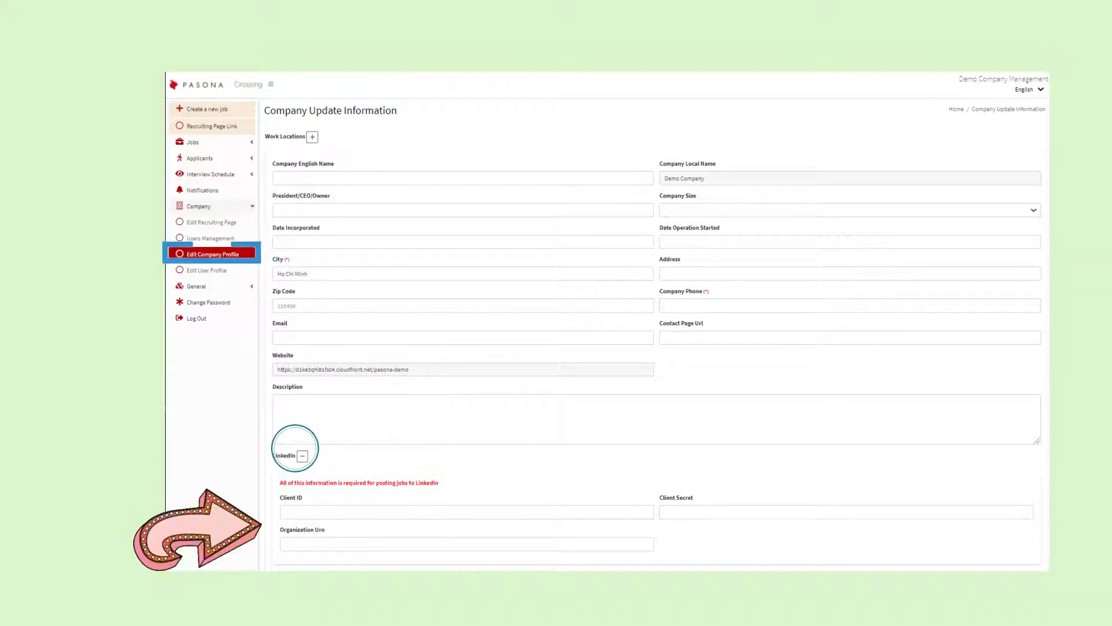
Expand the LinkedIn section showing Client ID, Client Secret and Organization Urn fields
{"action": "left_click", "coordinate": [206, 109]}
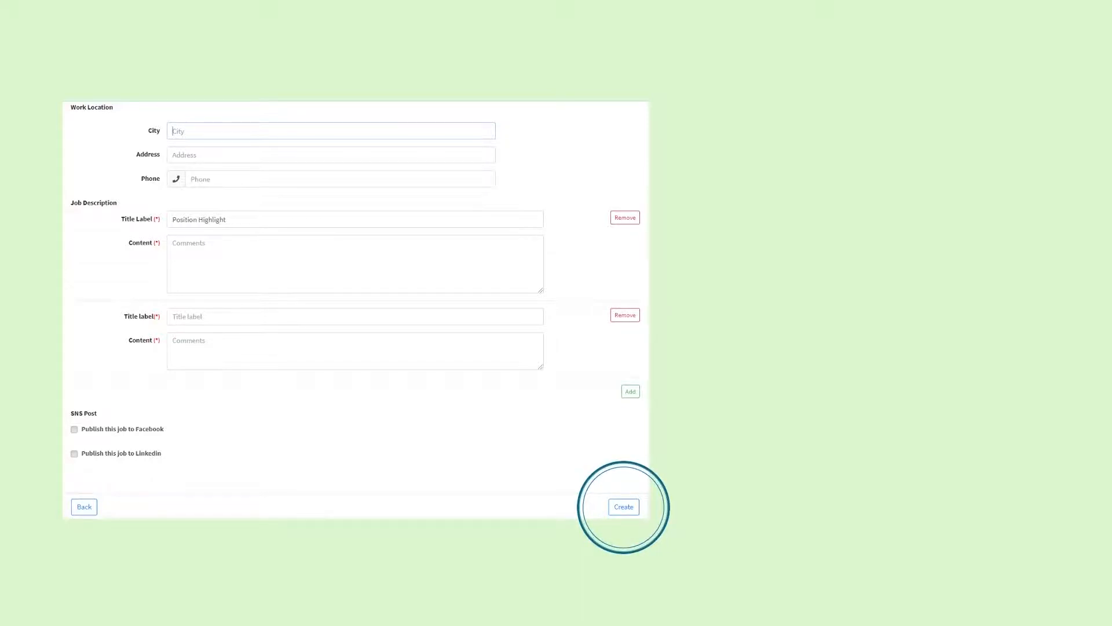
Create the Sales Manager listing so it goes live on the recruiting page
{"action": "left_click", "coordinate": [623, 506]}
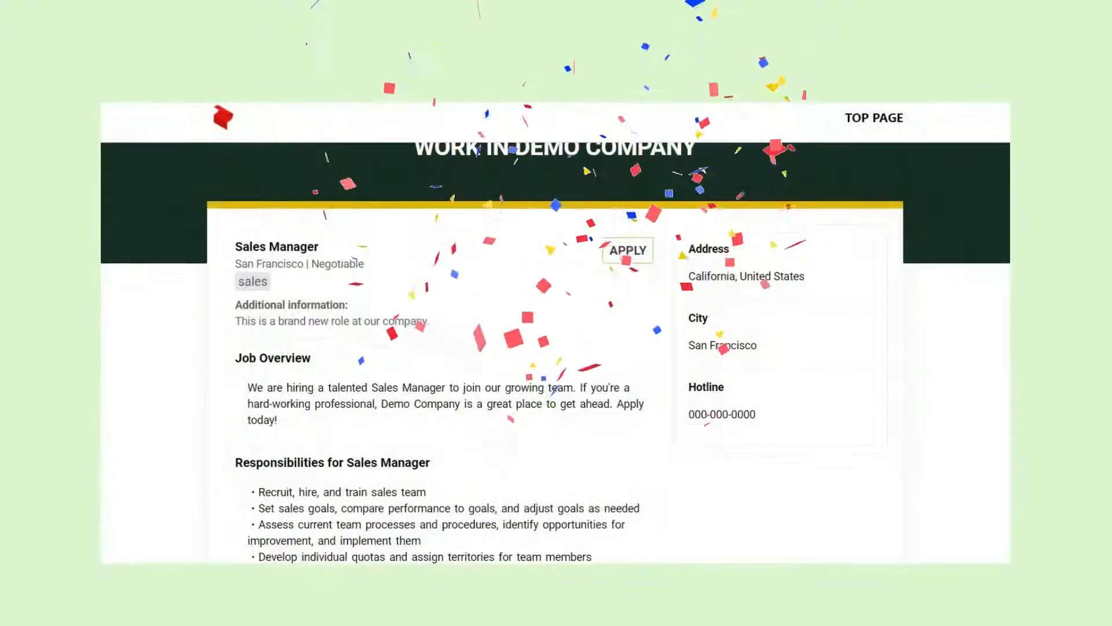